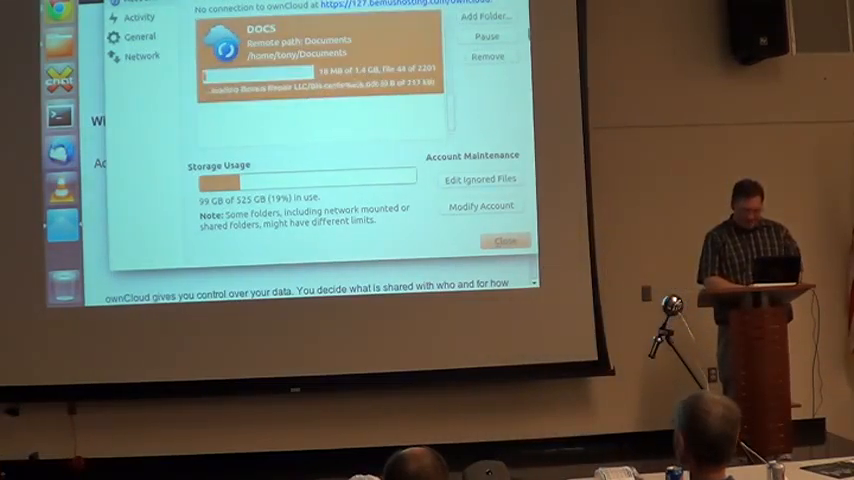
Terminate the running DOCS folder sync, confirming Yes in the Sync Running dialog
click(488, 36)
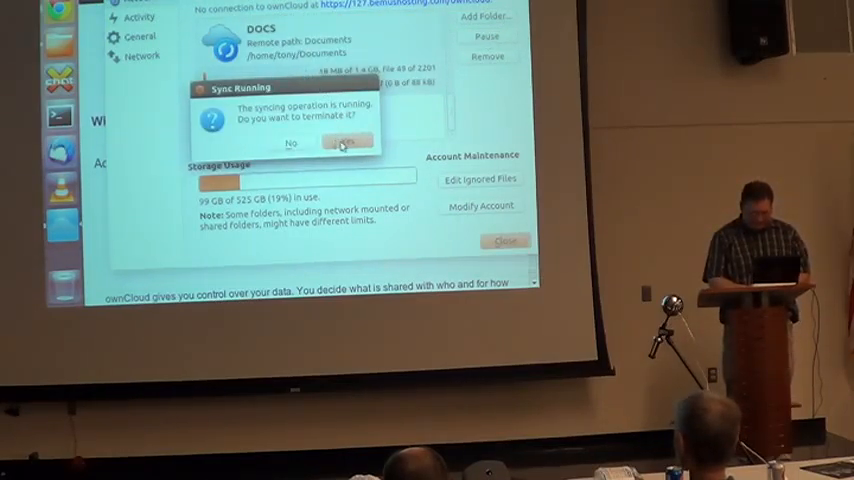
click(342, 140)
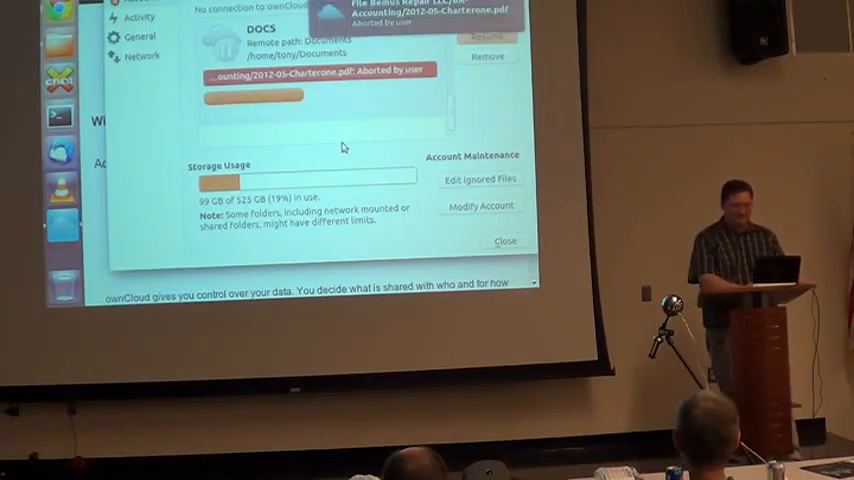